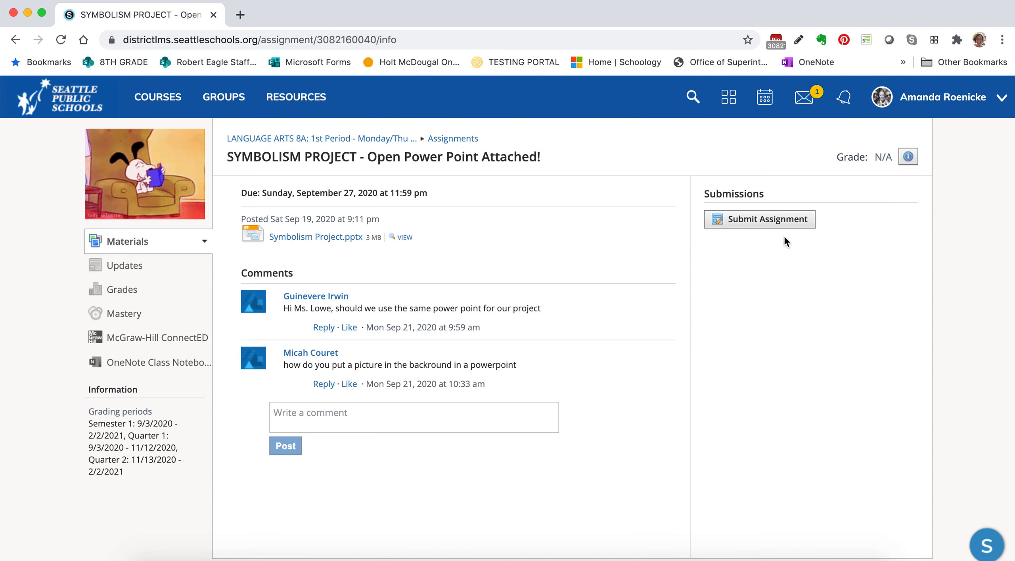
pyautogui.moveTo(775, 222)
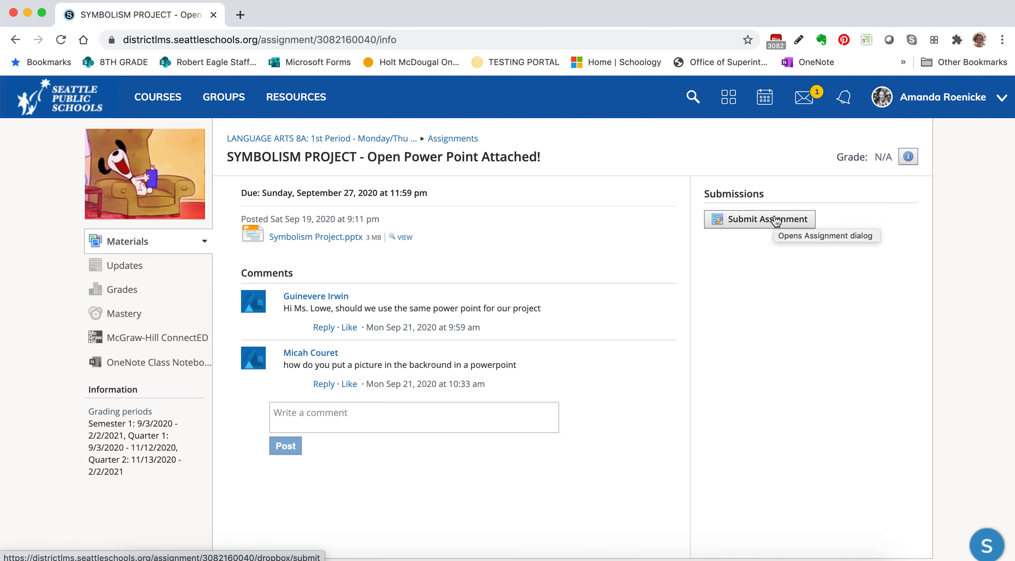
pyautogui.moveTo(728, 261)
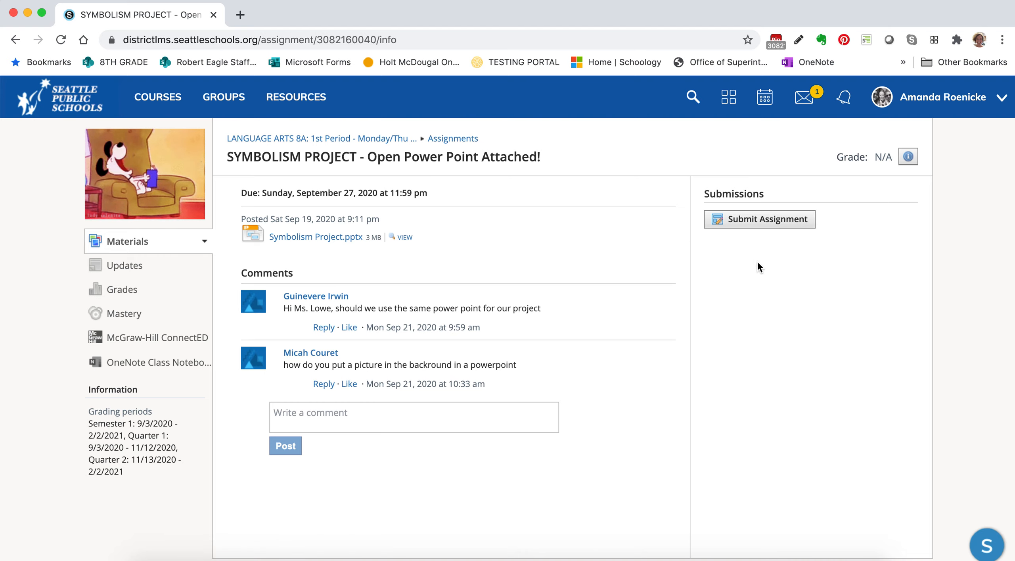
# Step: Start a submission for the Symbolism Project so the upload window appears
pyautogui.click(768, 219)
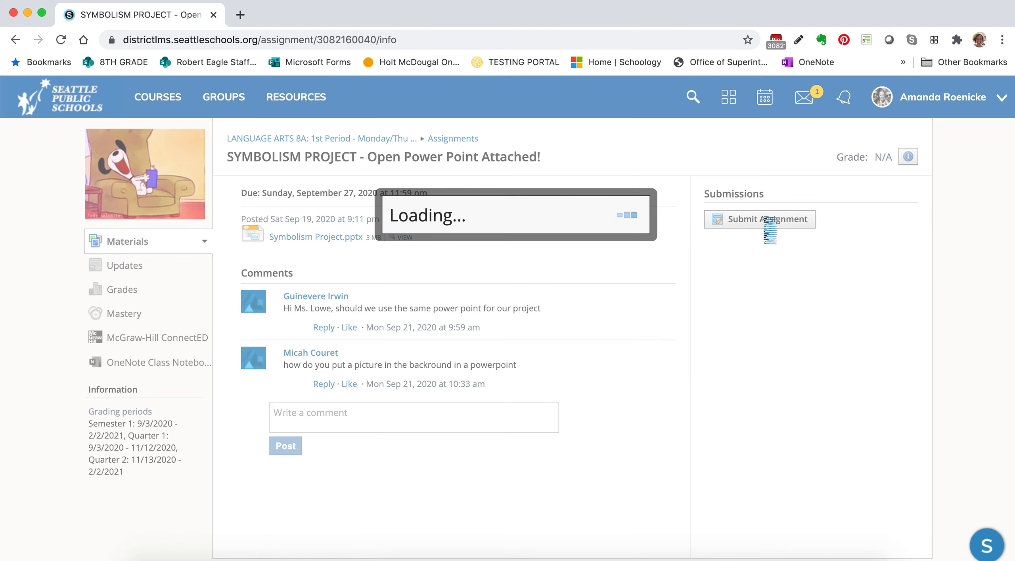
pyautogui.click(768, 219)
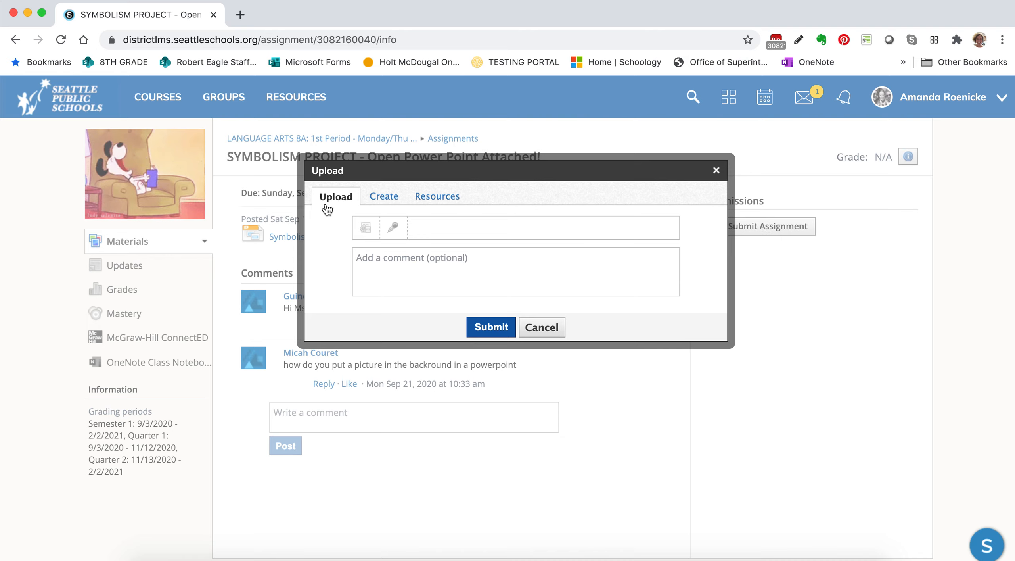
pyautogui.moveTo(717, 170)
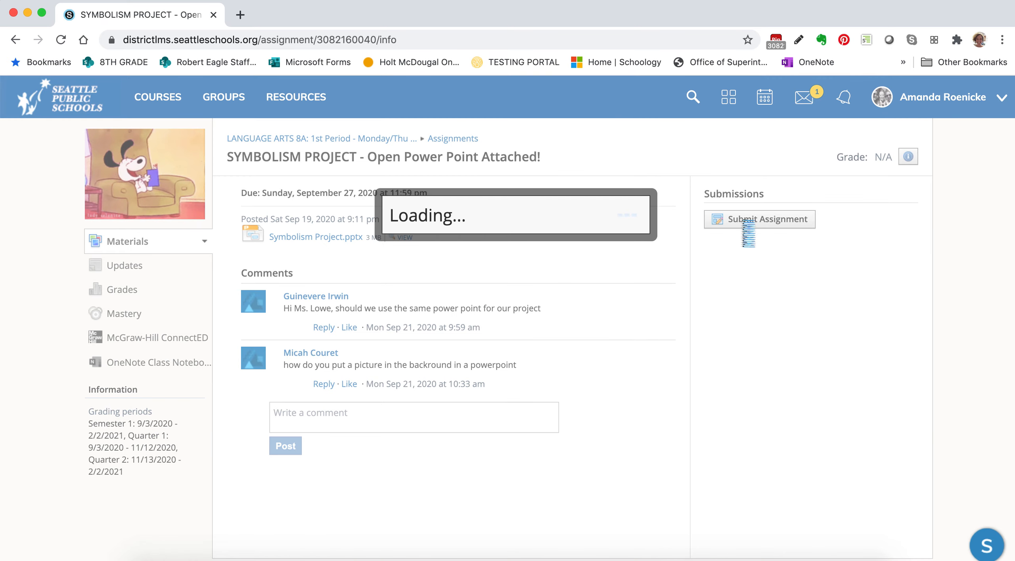
pyautogui.click(760, 219)
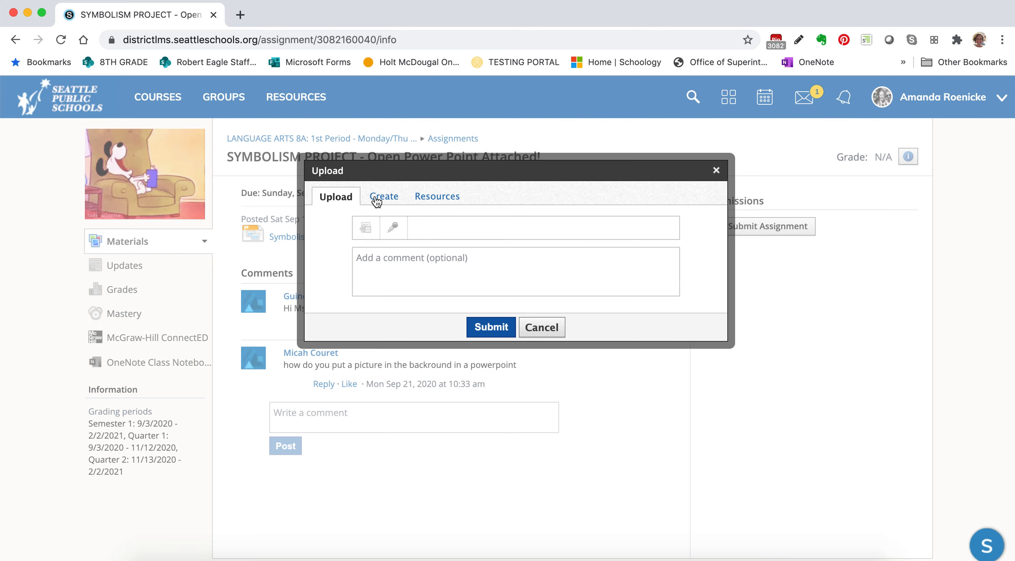
pyautogui.moveTo(366, 228)
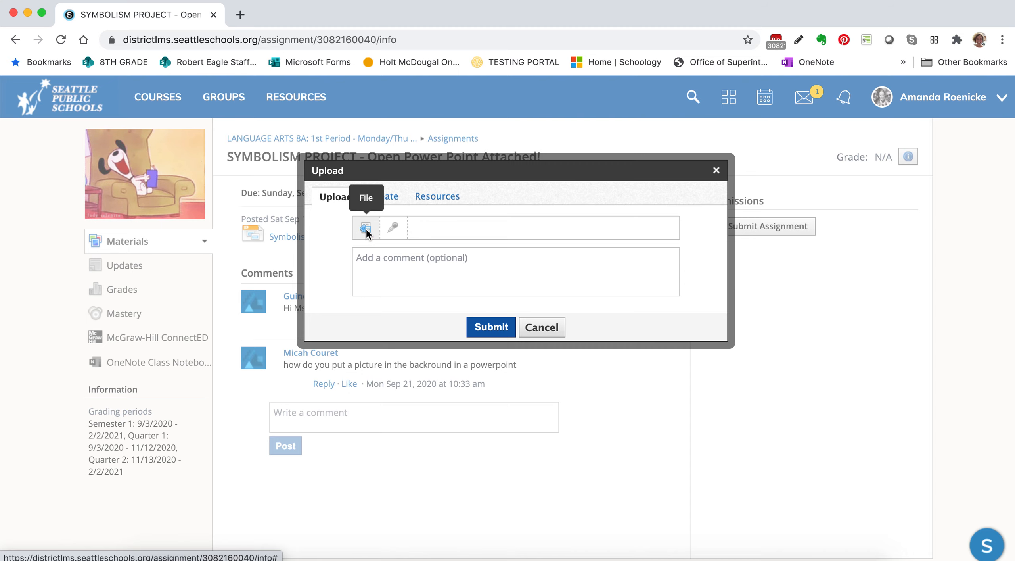
# Step: Upload MS_ROENICKES_EXAMPLE_PROJECT.pptx from the Desktop and turn it in
pyautogui.click(366, 229)
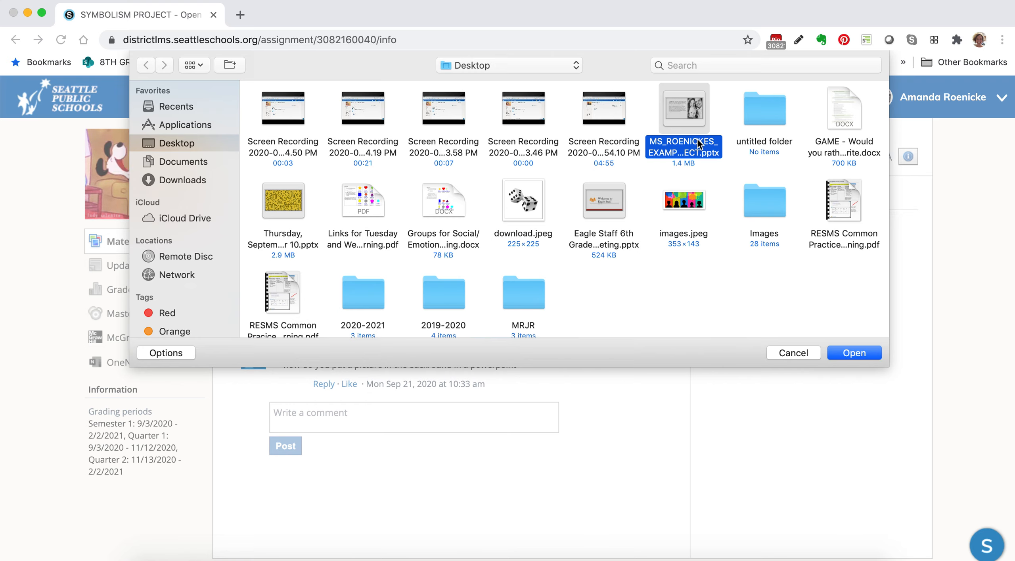
pyautogui.click(854, 353)
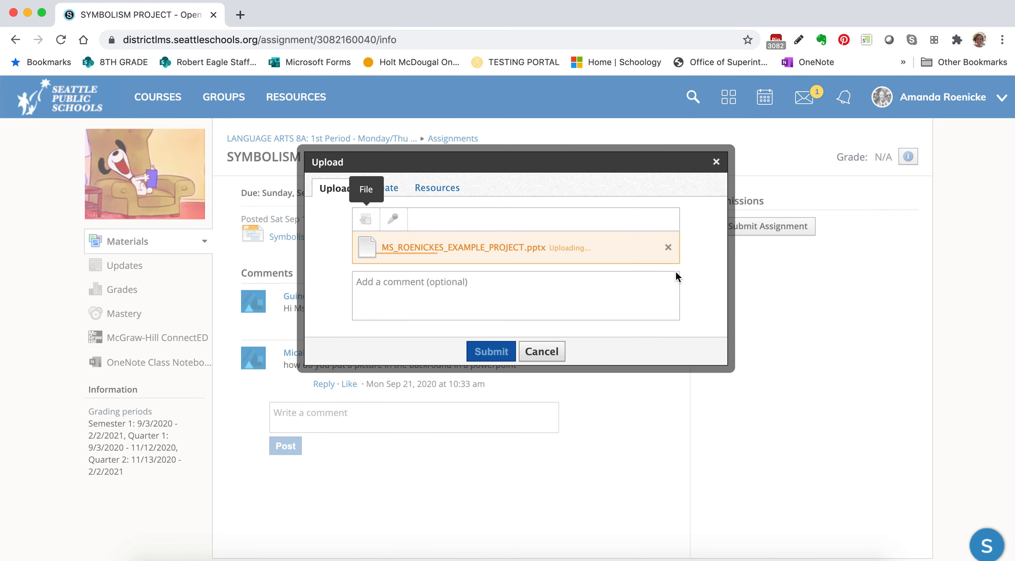
pyautogui.moveTo(660, 419)
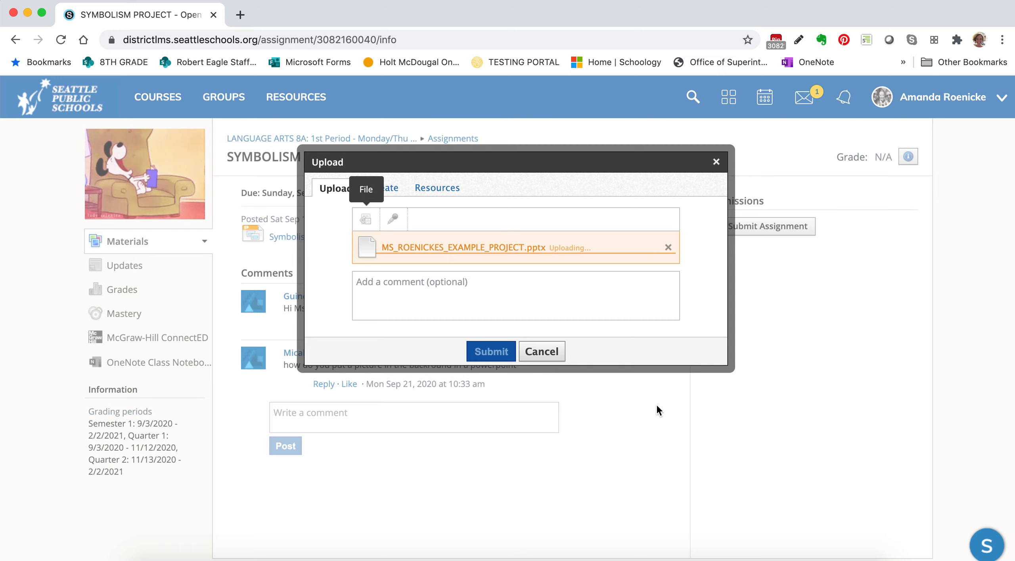
pyautogui.click(491, 352)
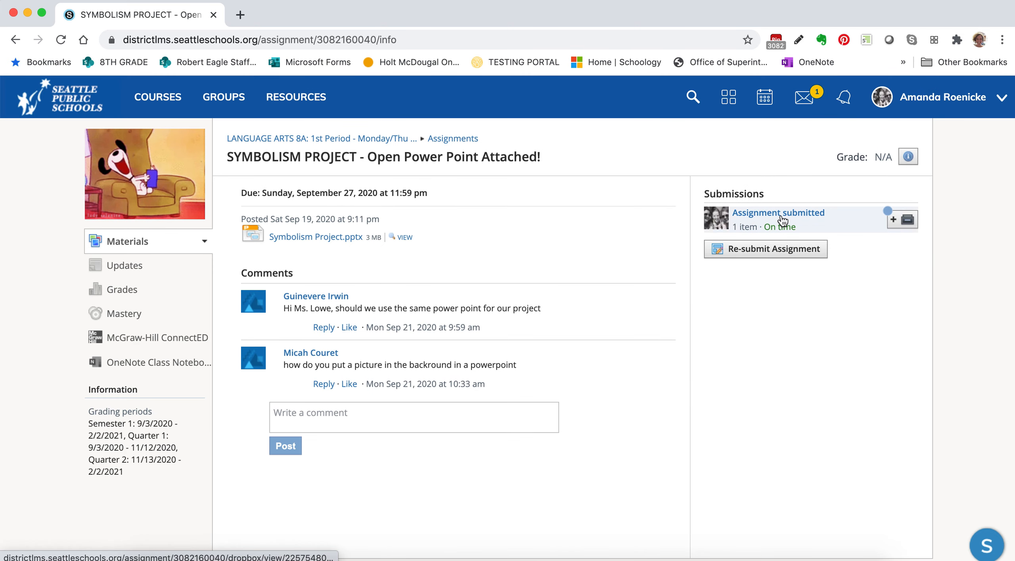
pyautogui.click(778, 212)
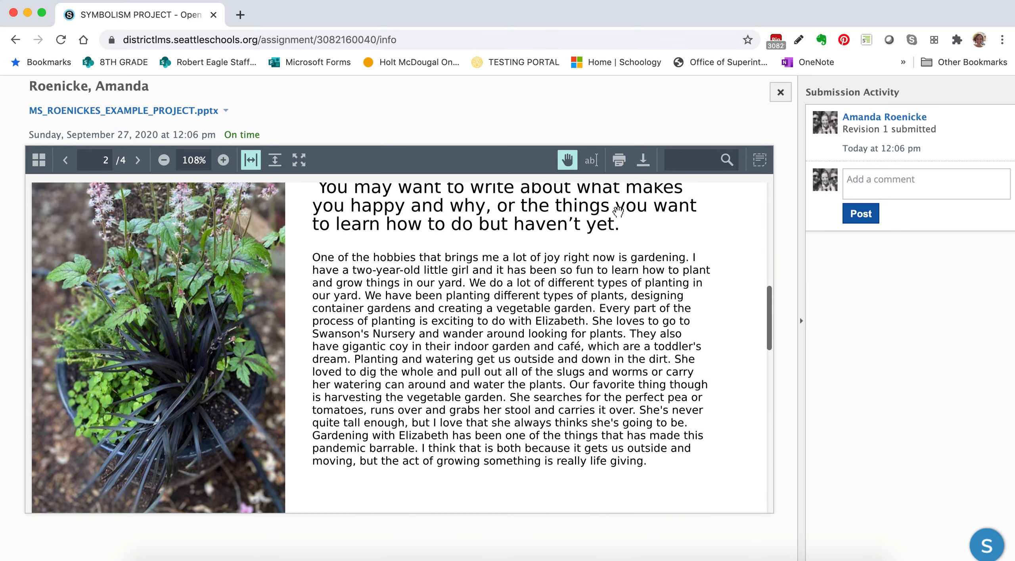
pyautogui.click(138, 160)
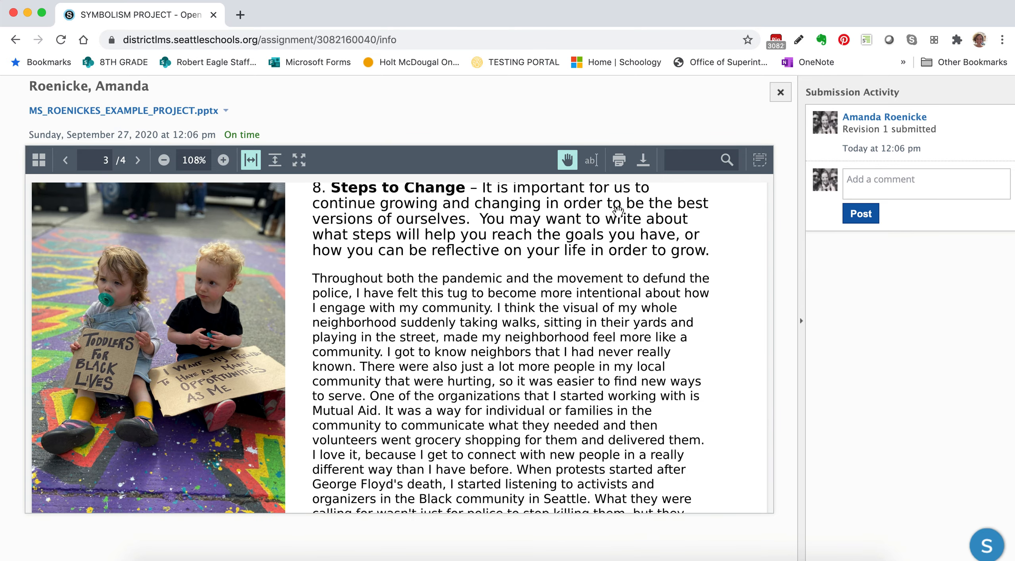
pyautogui.click(137, 160)
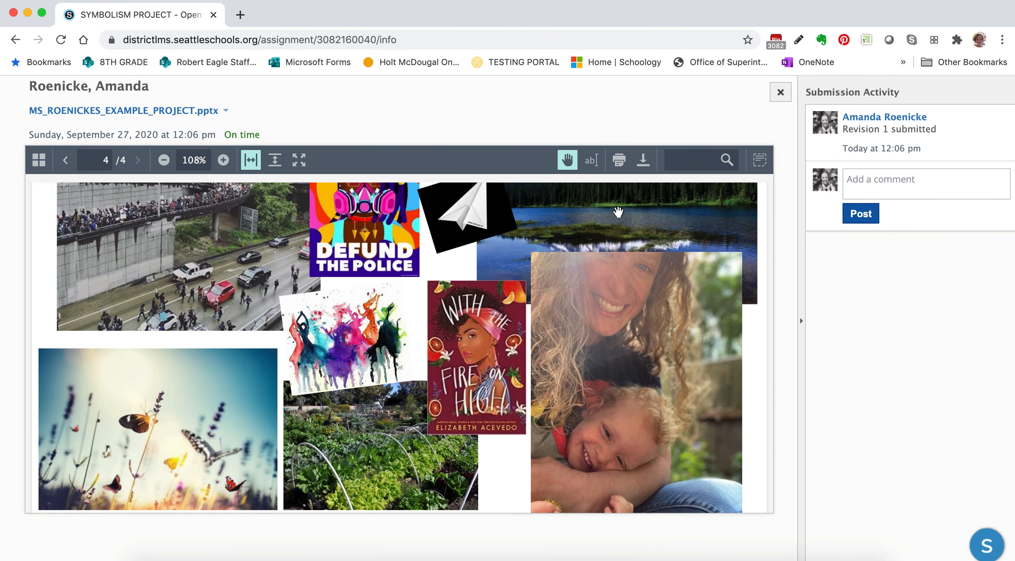
pyautogui.click(781, 92)
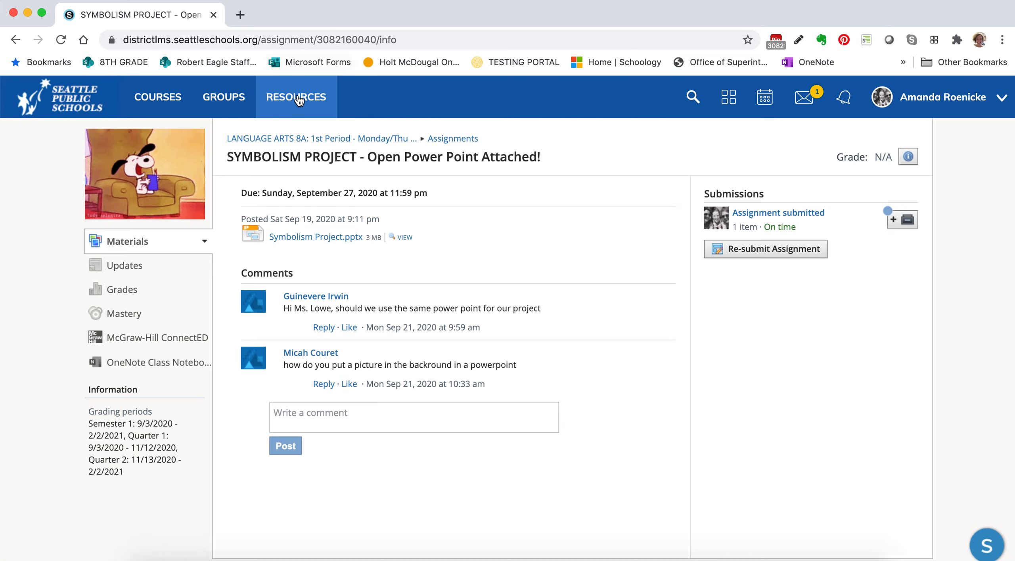
# Step: Go to Resources > Apps and agree to the third-party app data-sharing notice
pyautogui.click(296, 98)
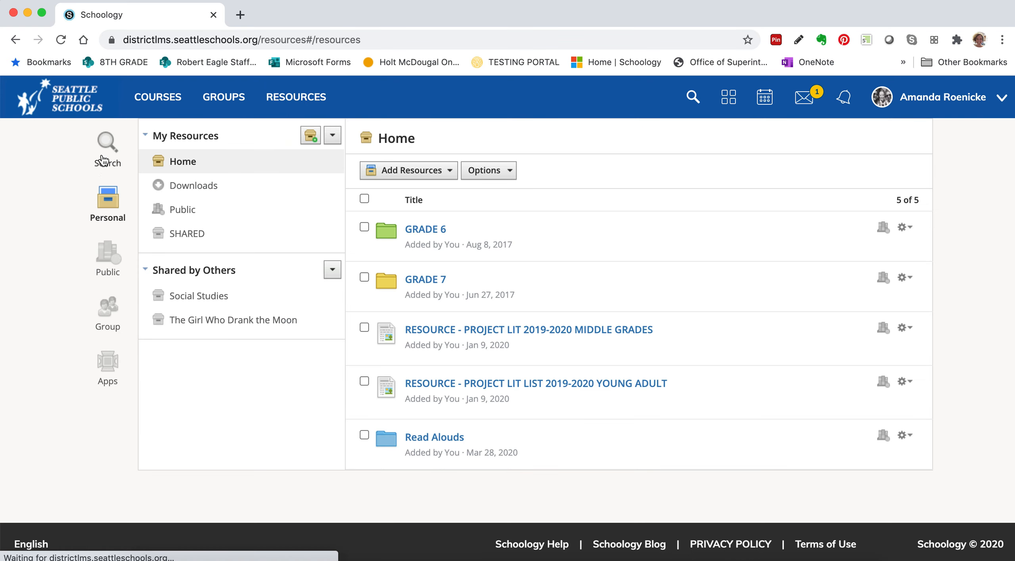
pyautogui.click(107, 362)
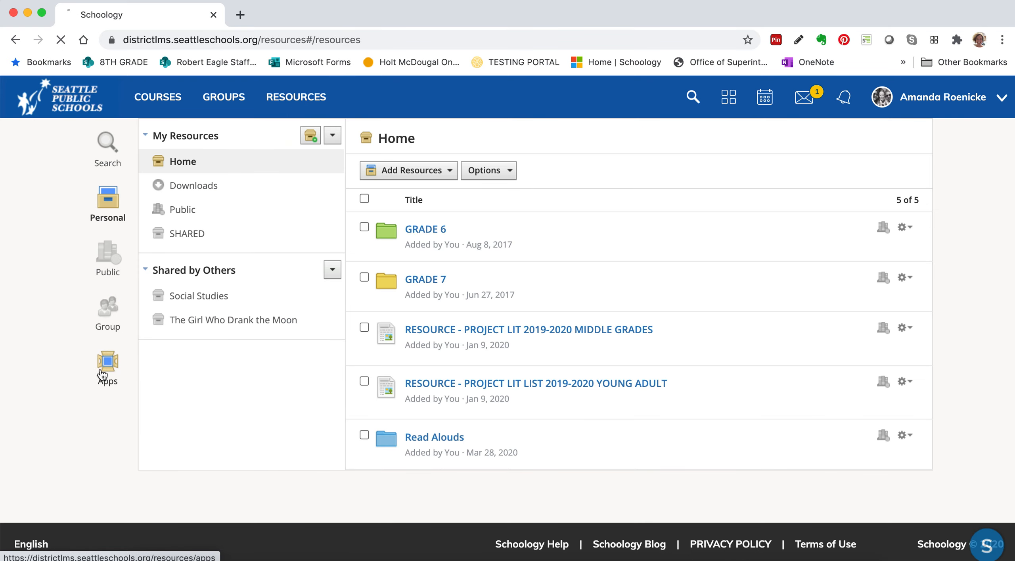
pyautogui.click(107, 362)
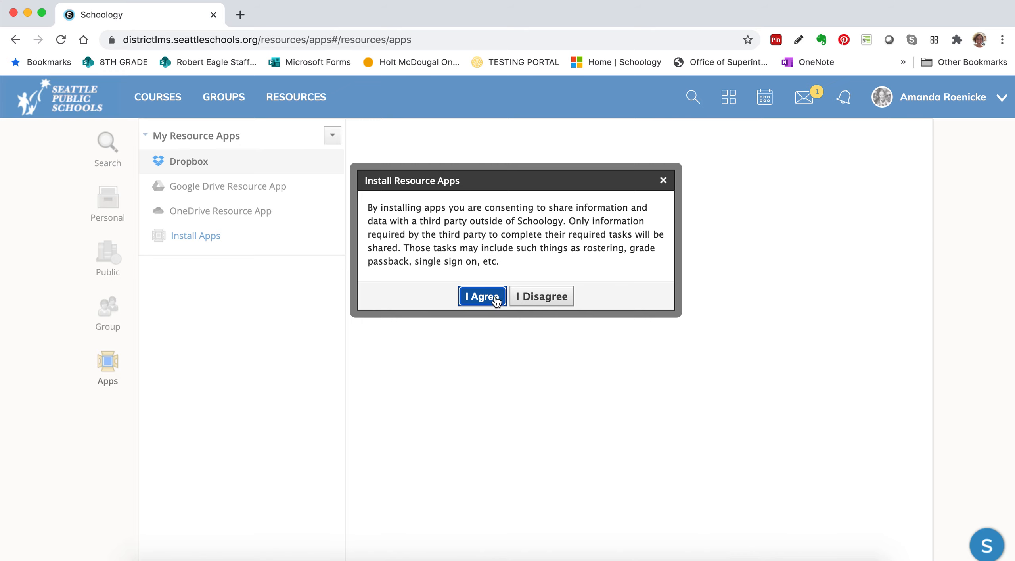
pyautogui.click(482, 297)
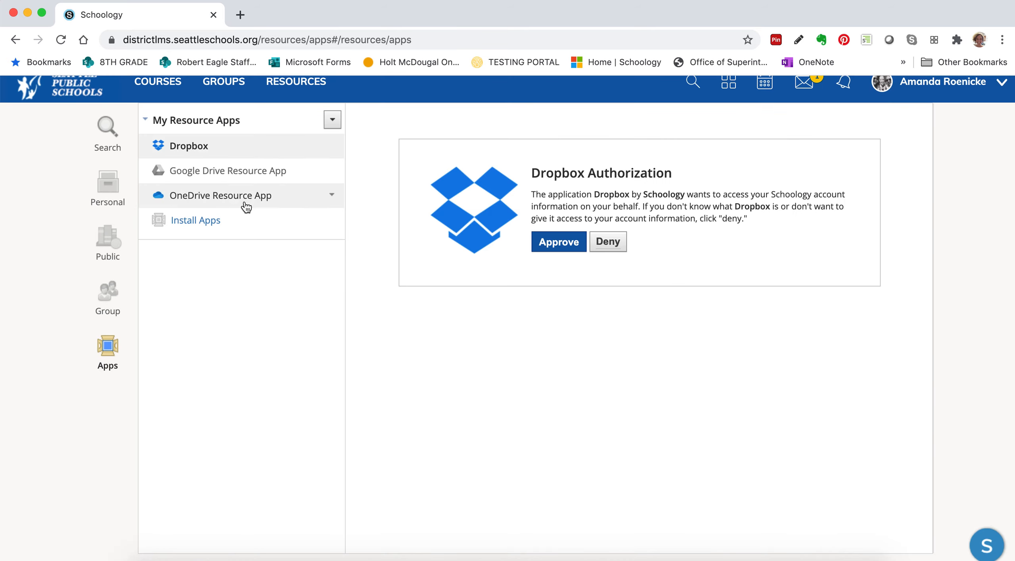
# Step: Open the OneDrive Resource App and look through its folders and files
pyautogui.click(222, 196)
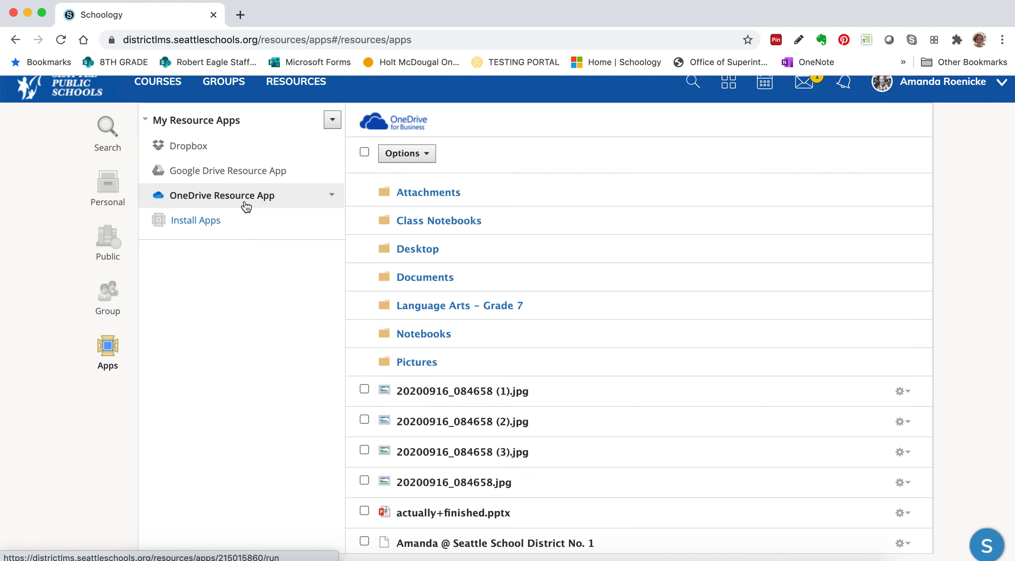
pyautogui.moveTo(206, 231)
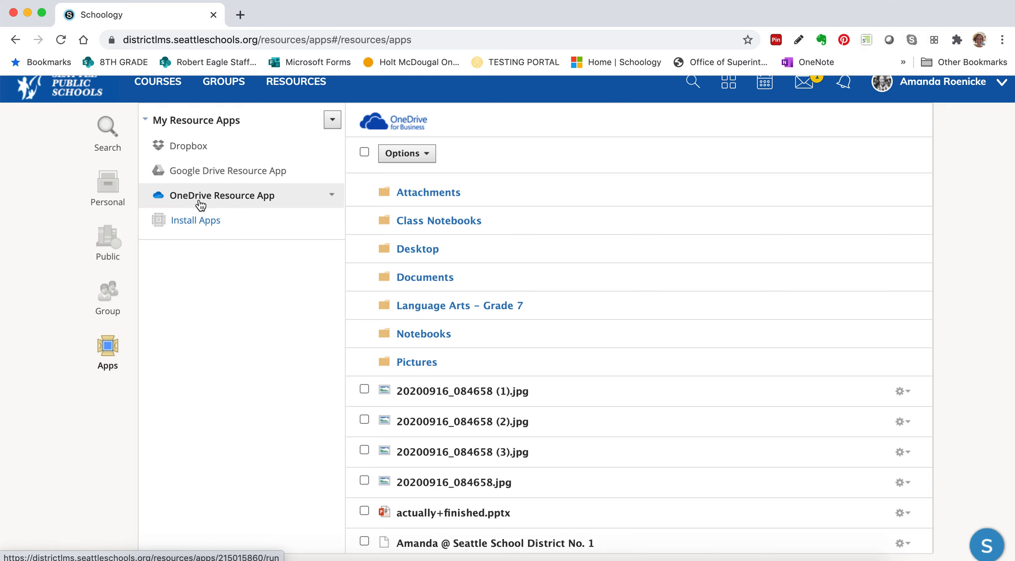
pyautogui.scroll(-3)
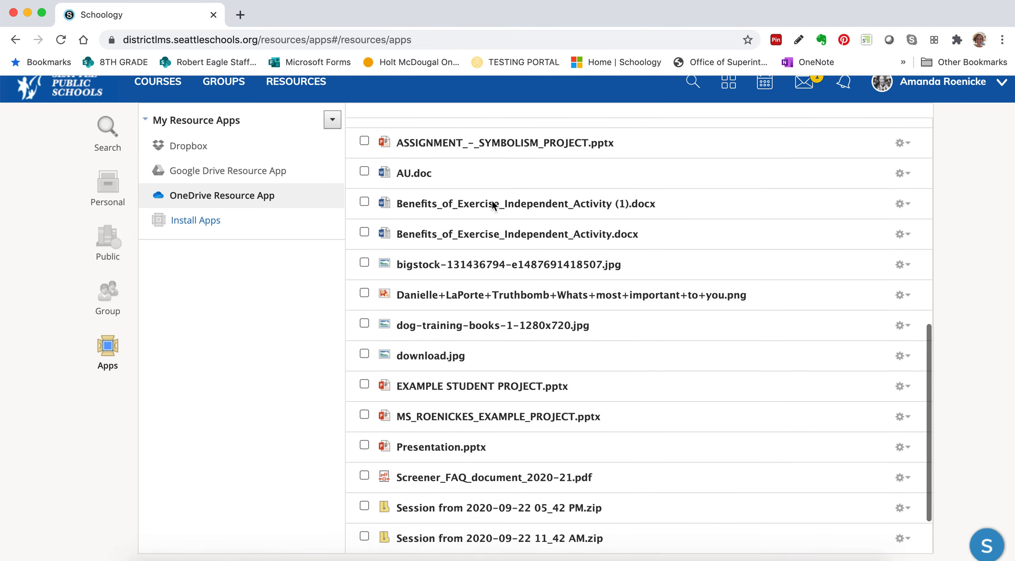
pyautogui.click(222, 196)
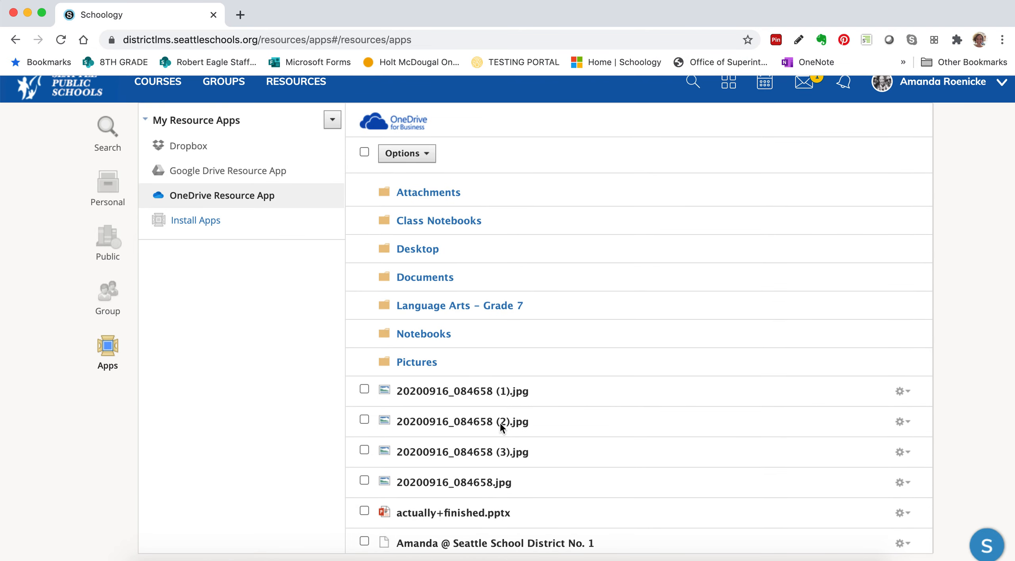
pyautogui.moveTo(464, 419)
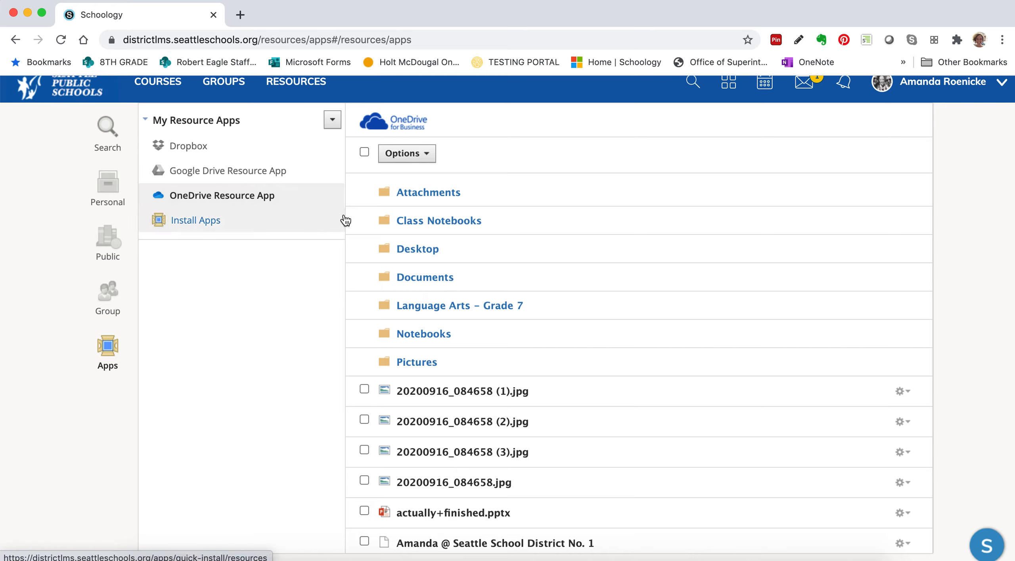
pyautogui.moveTo(265, 213)
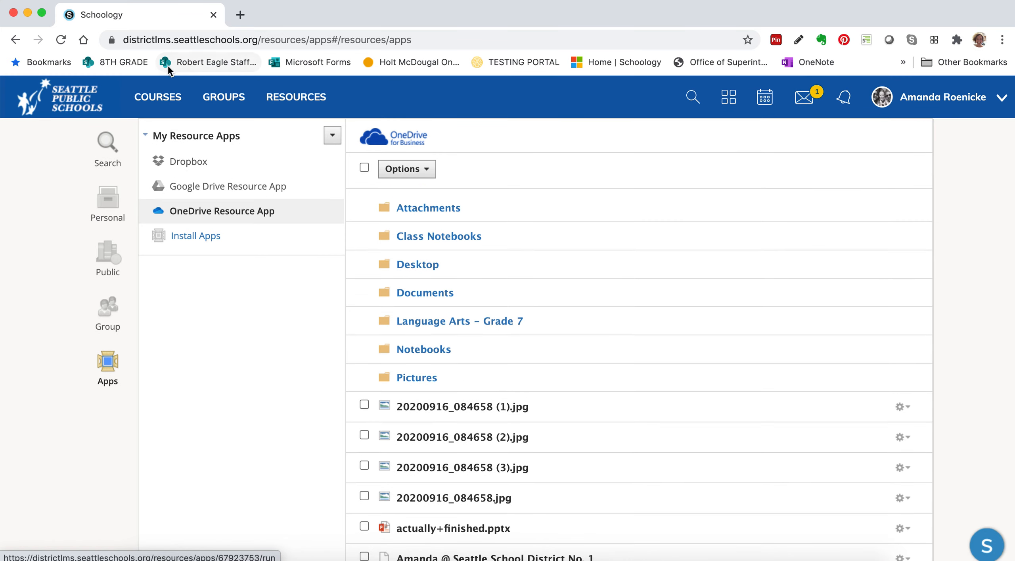
# Step: Return to the Language Arts 8A course page and open the Symbolism Project assignment
pyautogui.click(157, 97)
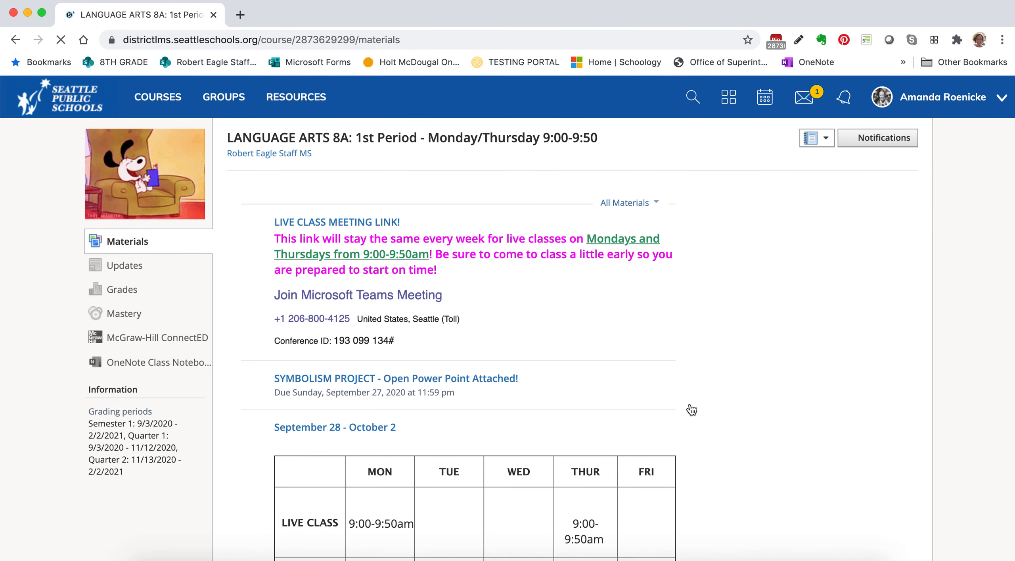
pyautogui.scroll(-3)
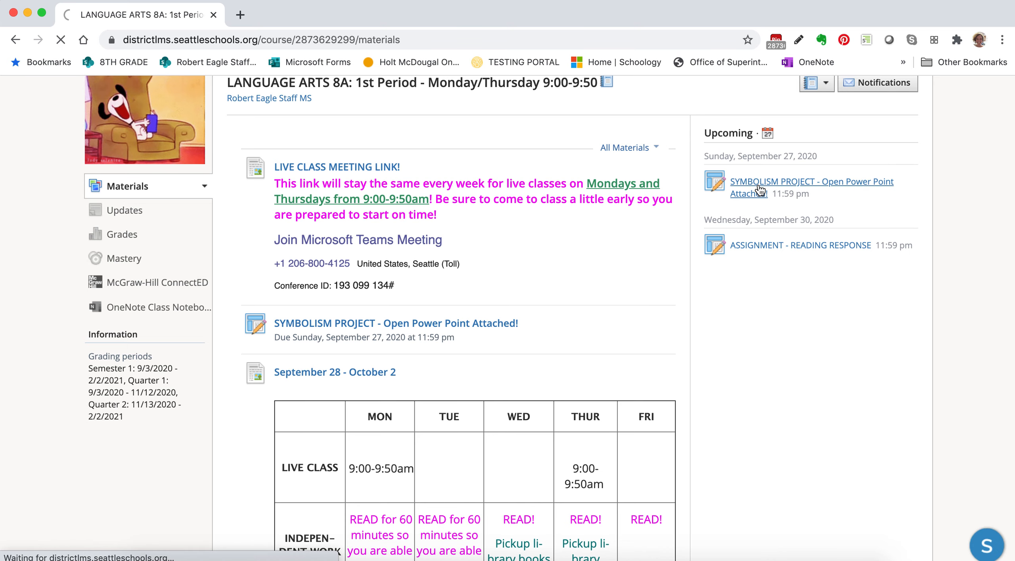
pyautogui.click(812, 182)
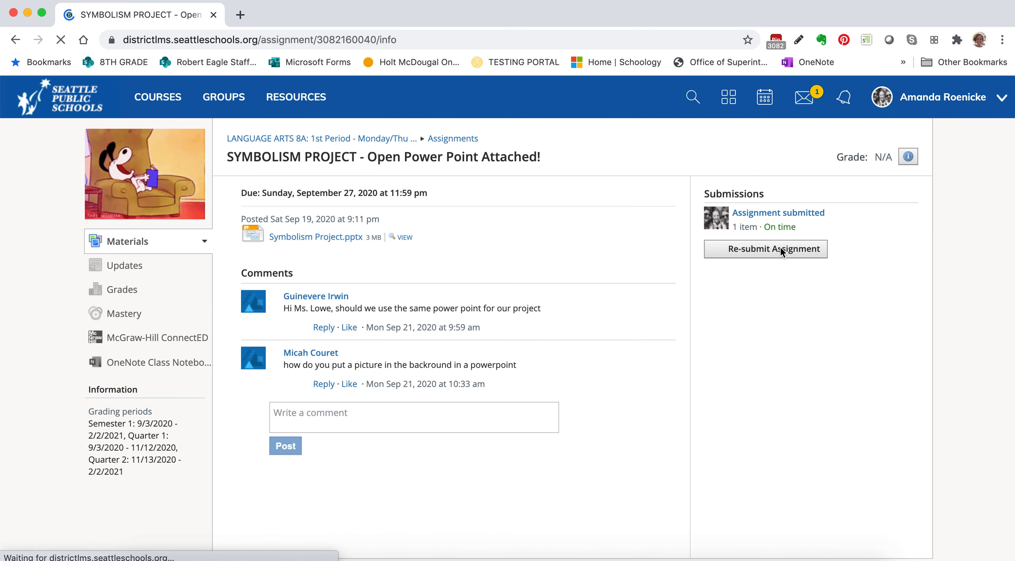
pyautogui.moveTo(759, 256)
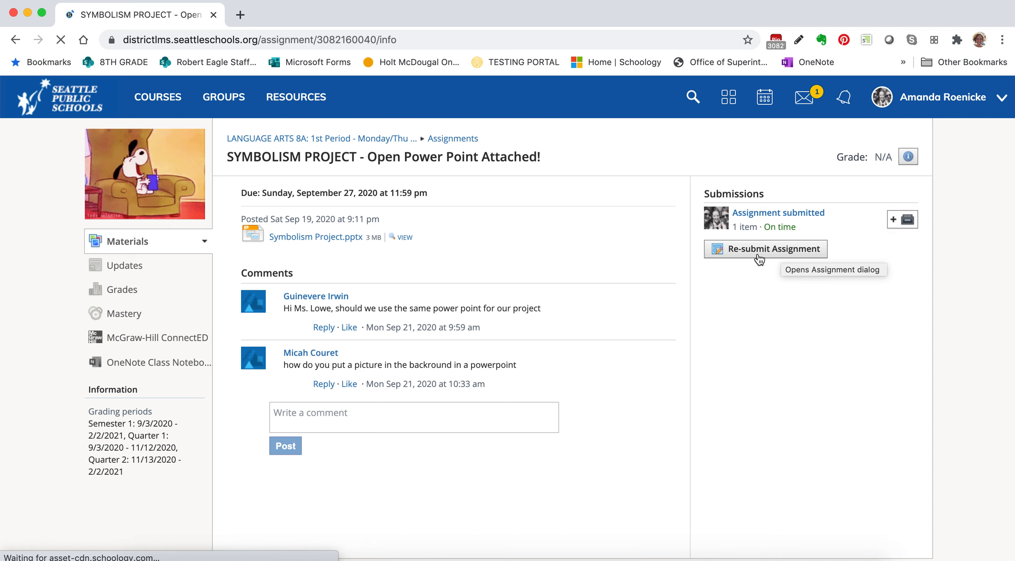
# Step: Start a re-submission so the Revision 2 upload window appears
pyautogui.click(766, 249)
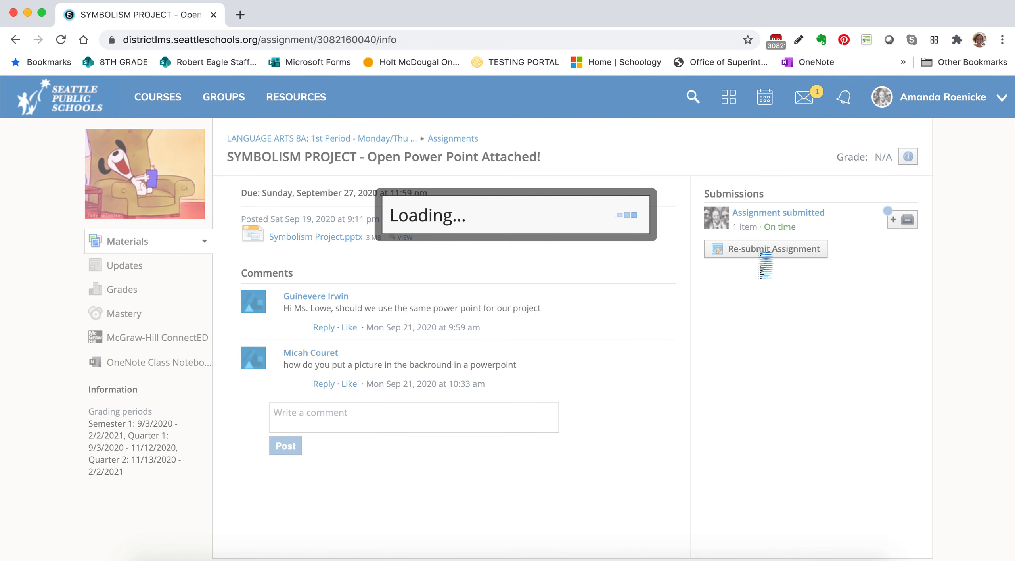
pyautogui.click(766, 249)
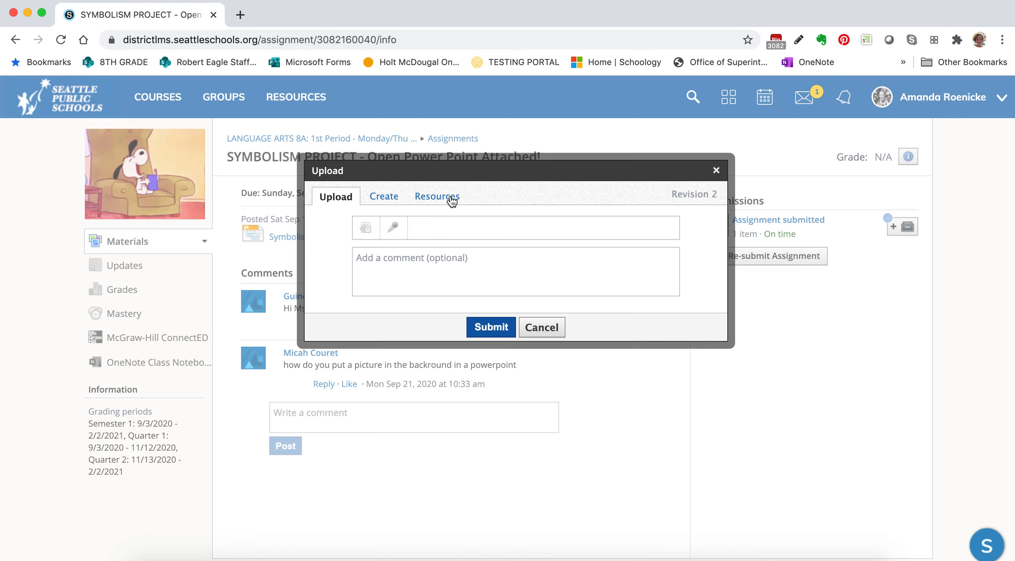
pyautogui.click(437, 197)
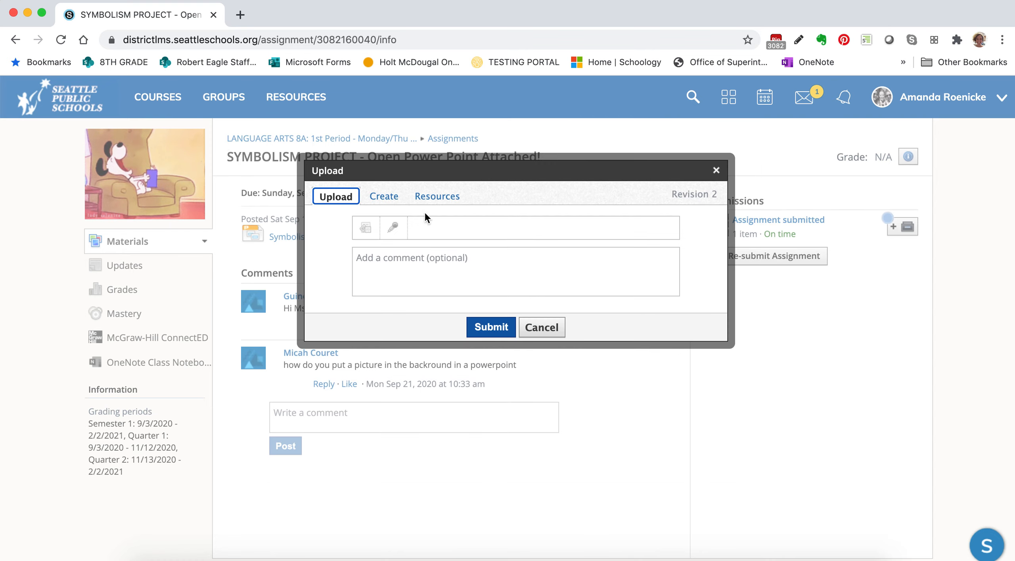
# Step: Switch the upload window to Resources > Apps and browse the OneDrive files
pyautogui.click(437, 196)
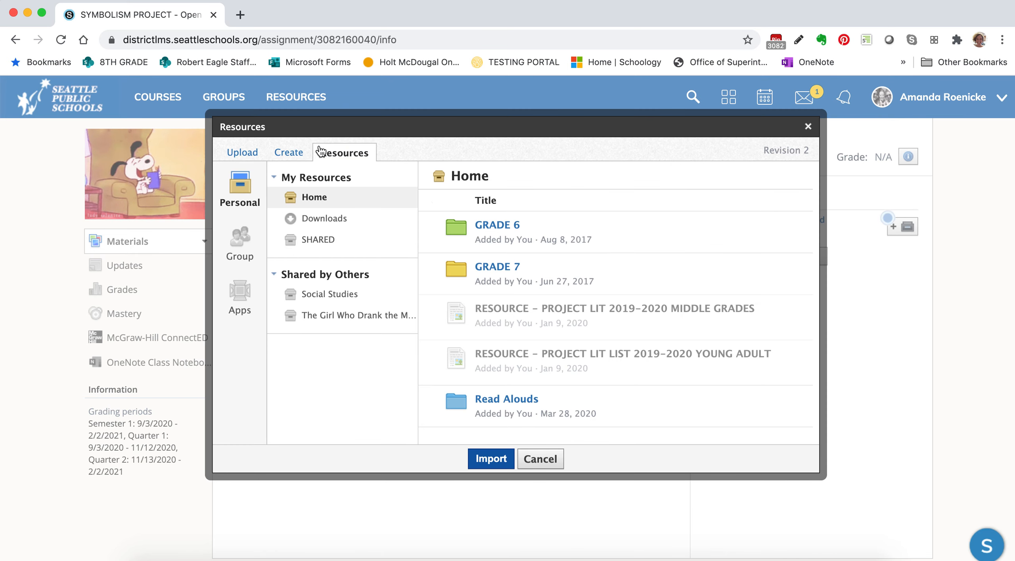
pyautogui.moveTo(239, 298)
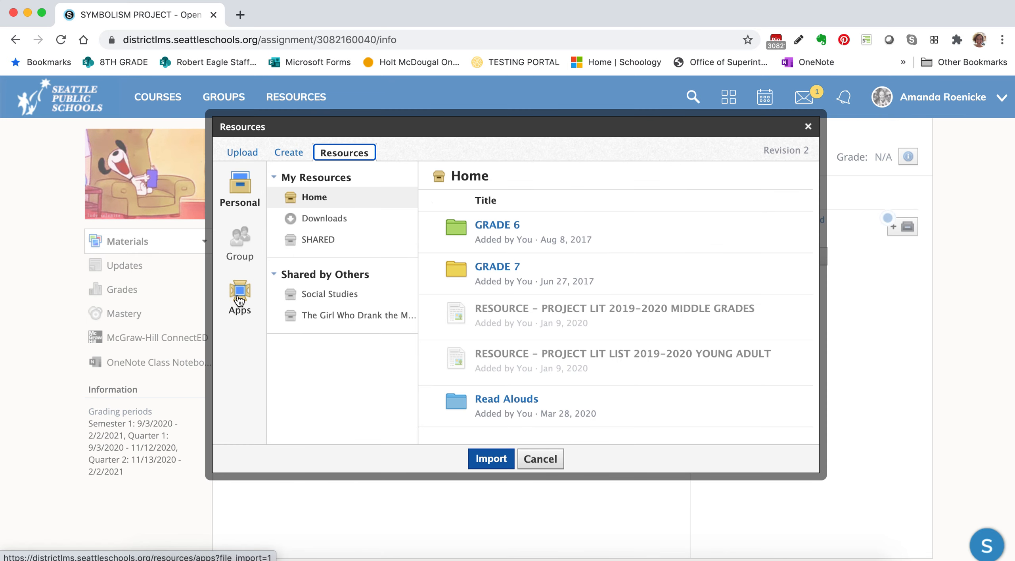
pyautogui.click(240, 291)
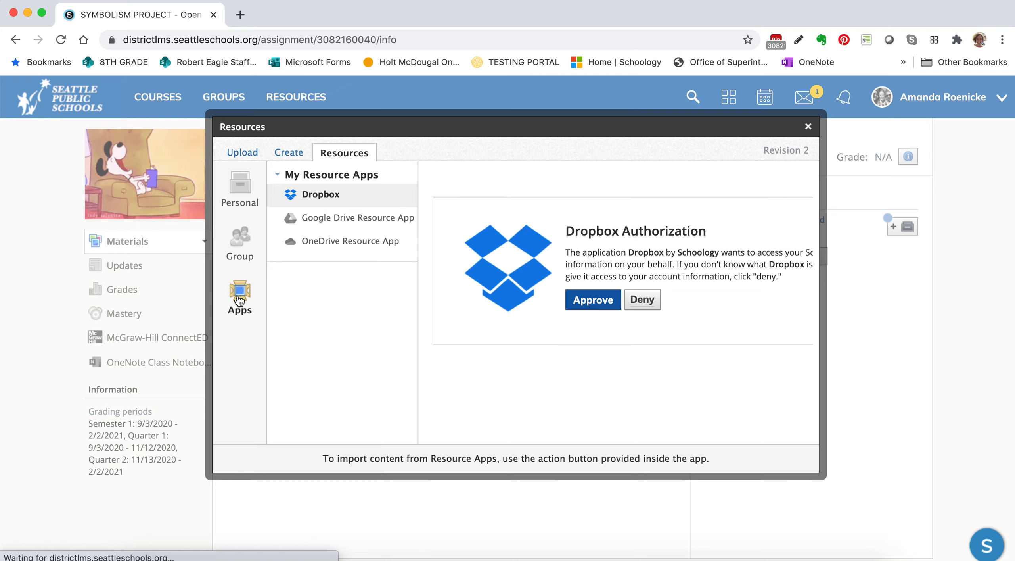
pyautogui.click(325, 241)
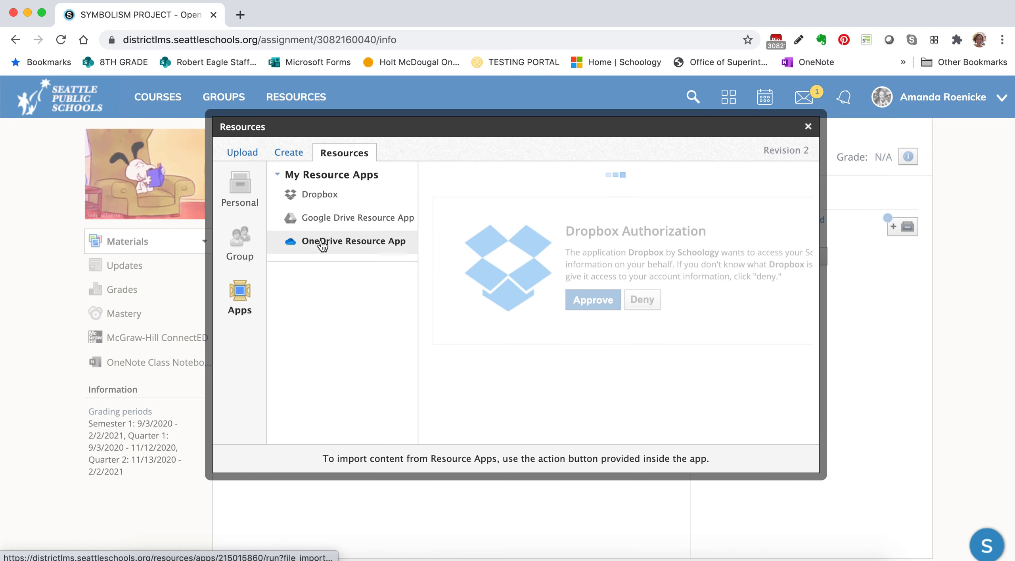
pyautogui.click(354, 241)
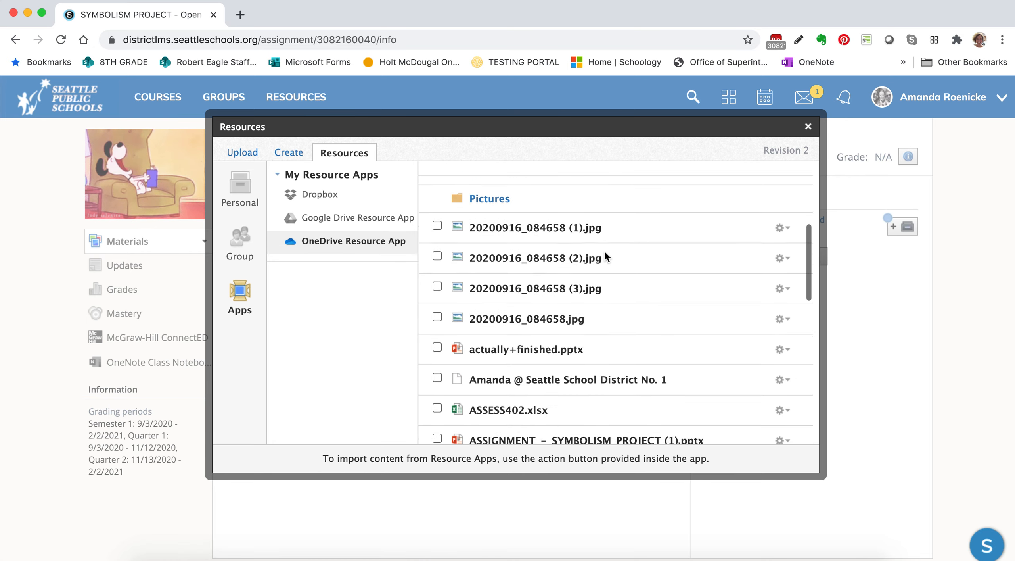
# Step: Find and tick MS_ROENICKES_EXAMPLE_PROJECT.pptx in the OneDrive list for import
pyautogui.scroll(-3)
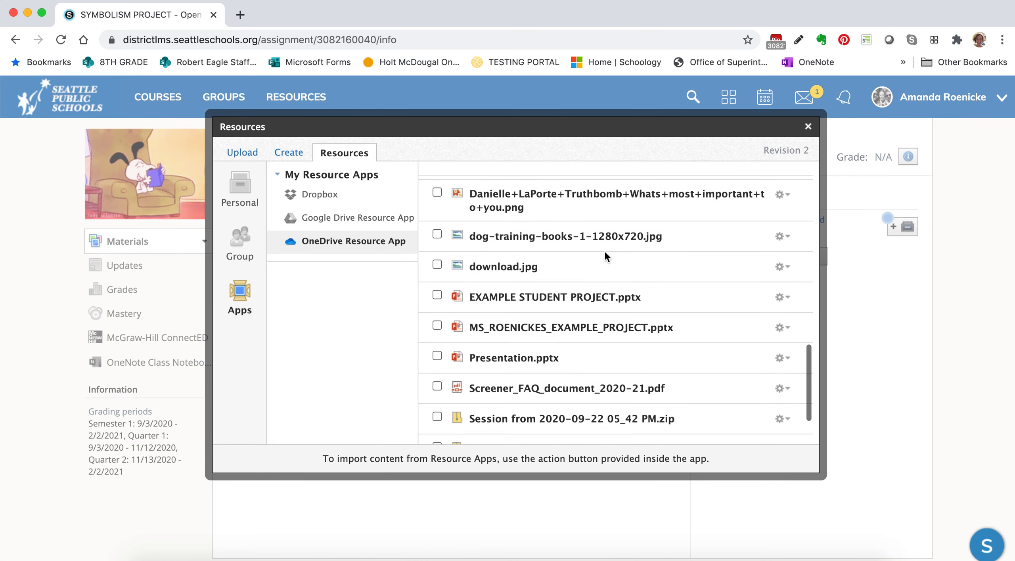
pyautogui.scroll(-3)
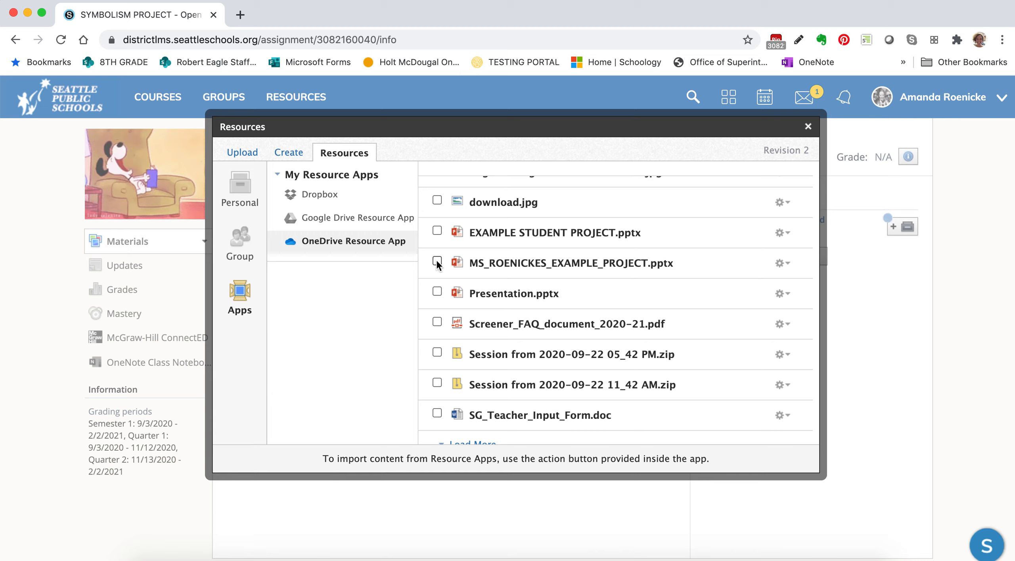
pyautogui.click(436, 263)
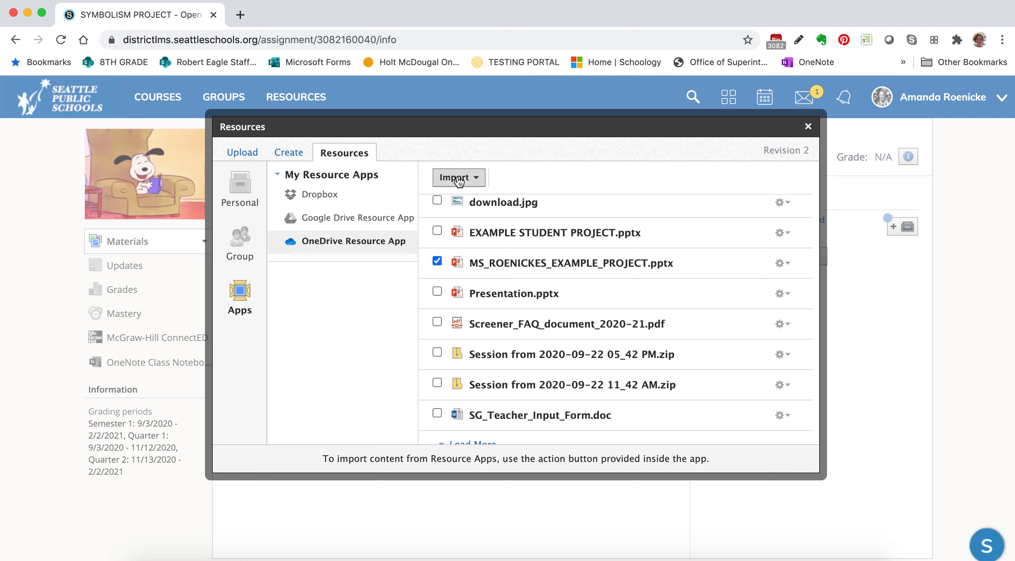
# Step: Import the chosen pptx as Revision 2 and view the submitted slides
pyautogui.click(458, 178)
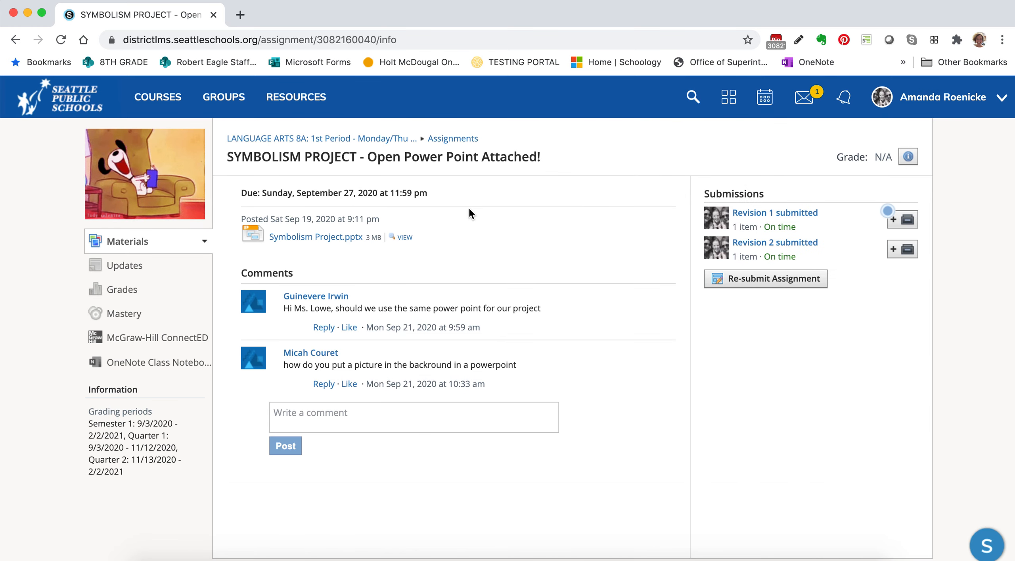
pyautogui.moveTo(751, 257)
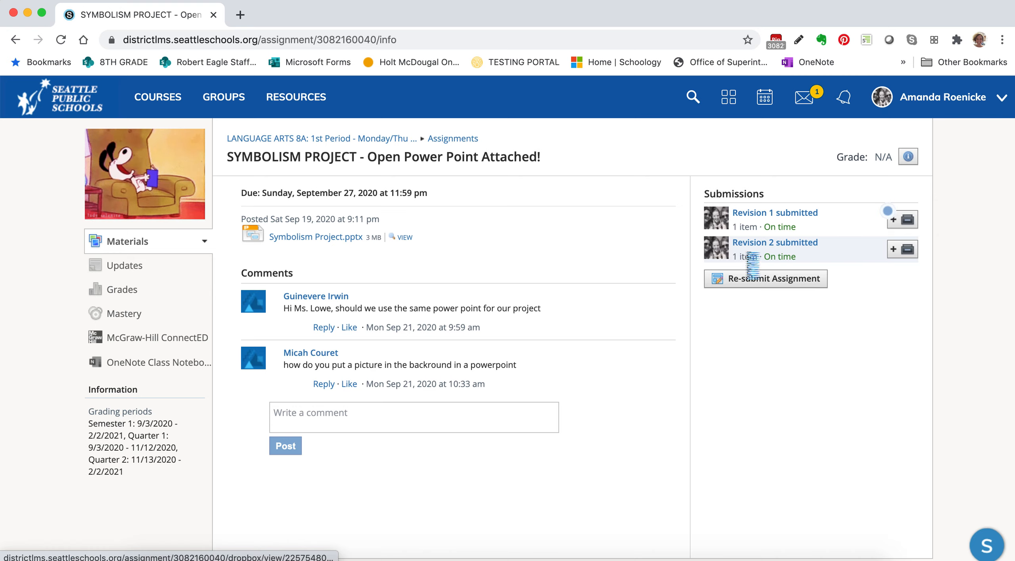
pyautogui.click(776, 243)
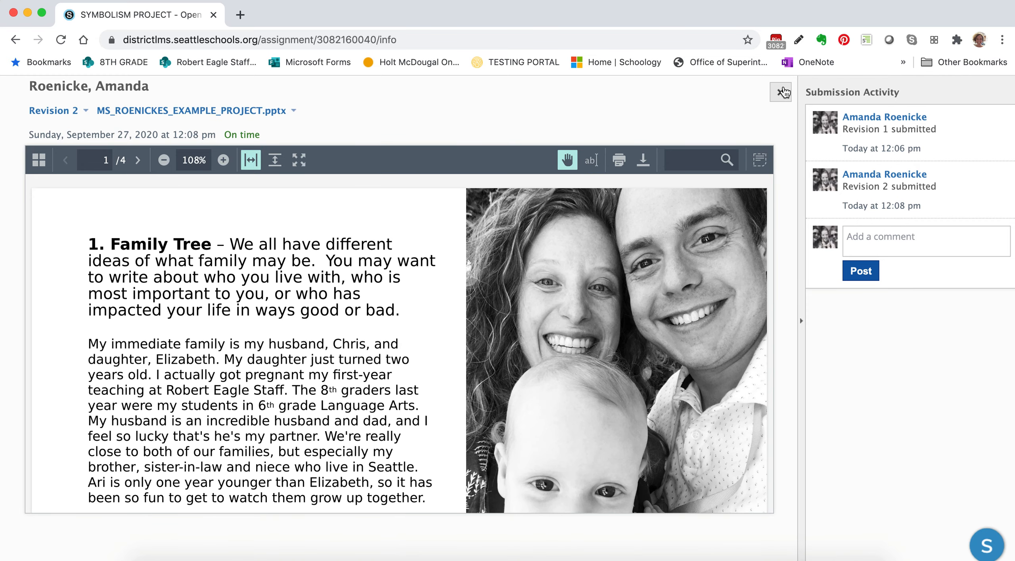
# Step: Close the preview and, as a recap, start another re-submission browsing OneDrive via Resources > Apps
pyautogui.click(782, 92)
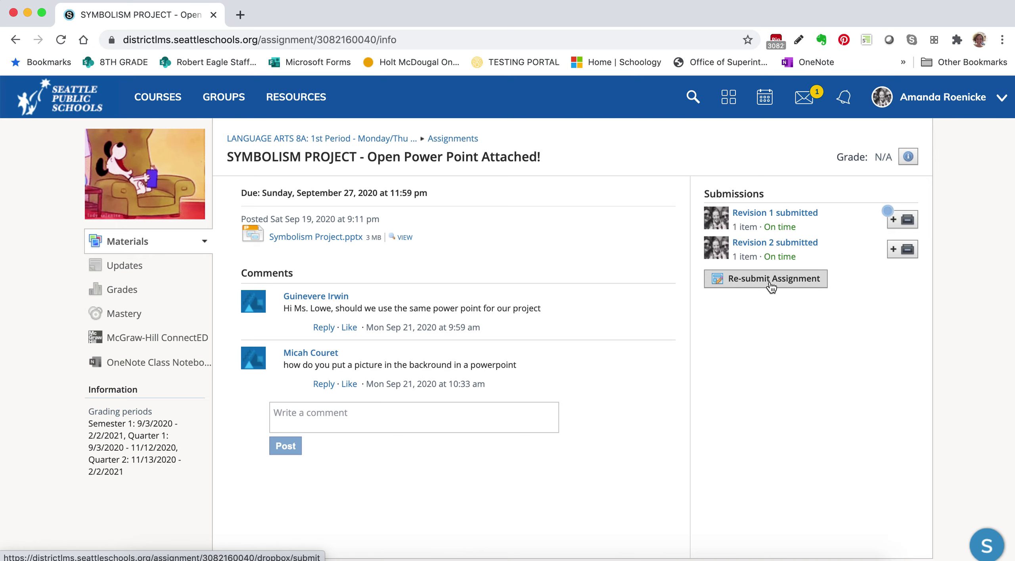
pyautogui.click(766, 279)
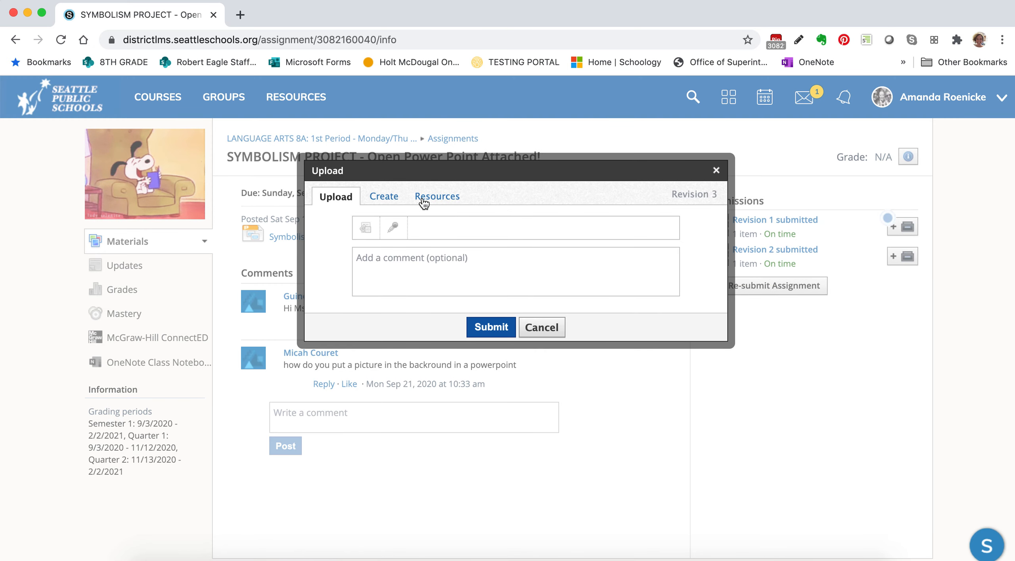
pyautogui.click(437, 196)
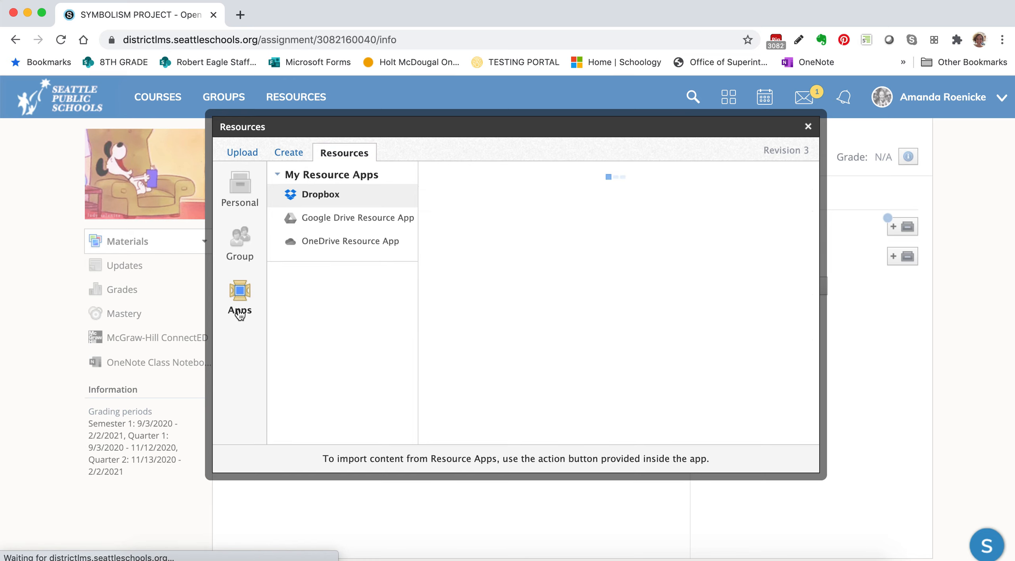
pyautogui.click(320, 194)
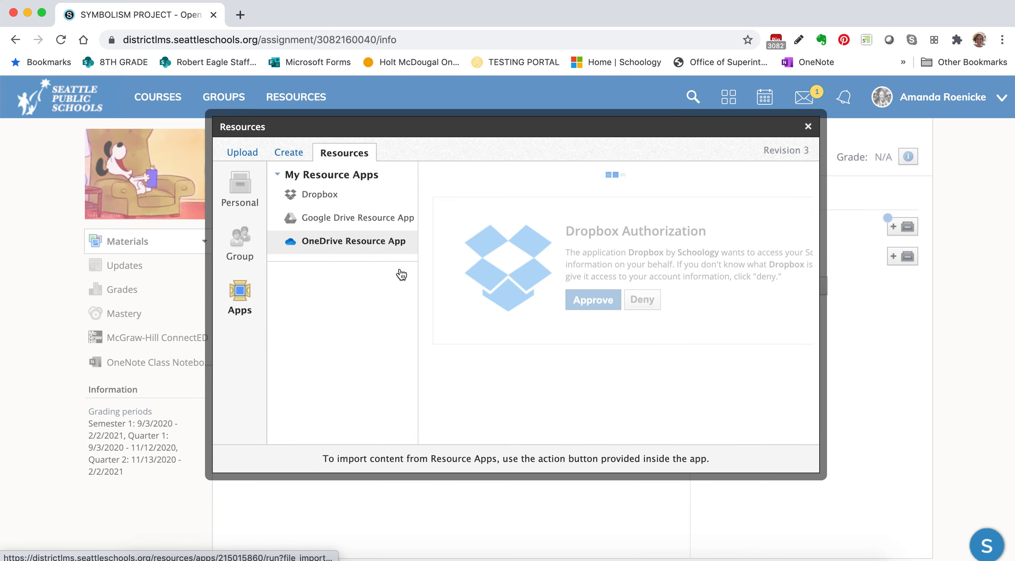
pyautogui.click(354, 242)
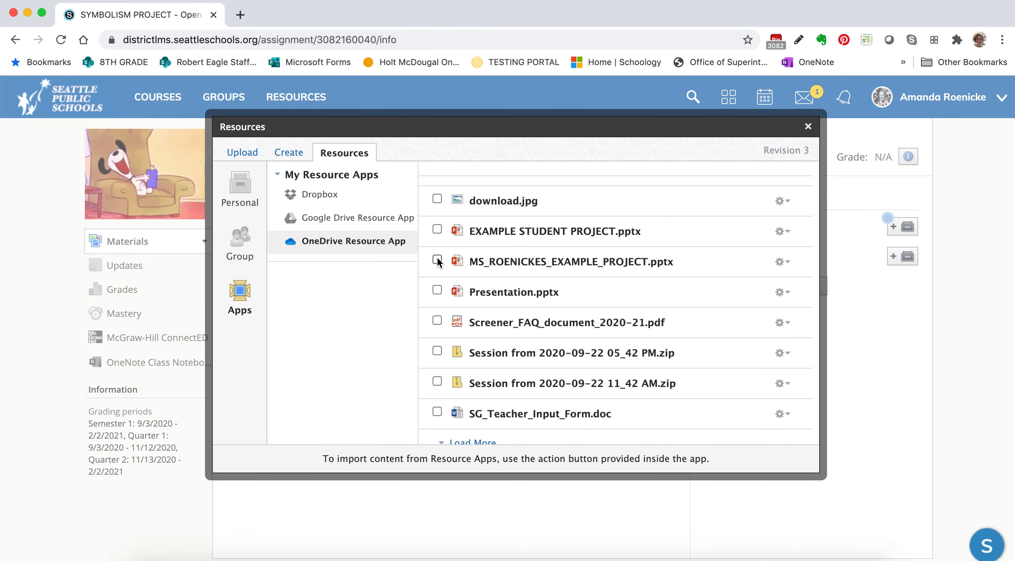
# Step: Tick the pptx, show its import options, then close the window without submitting Revision 3
pyautogui.click(437, 261)
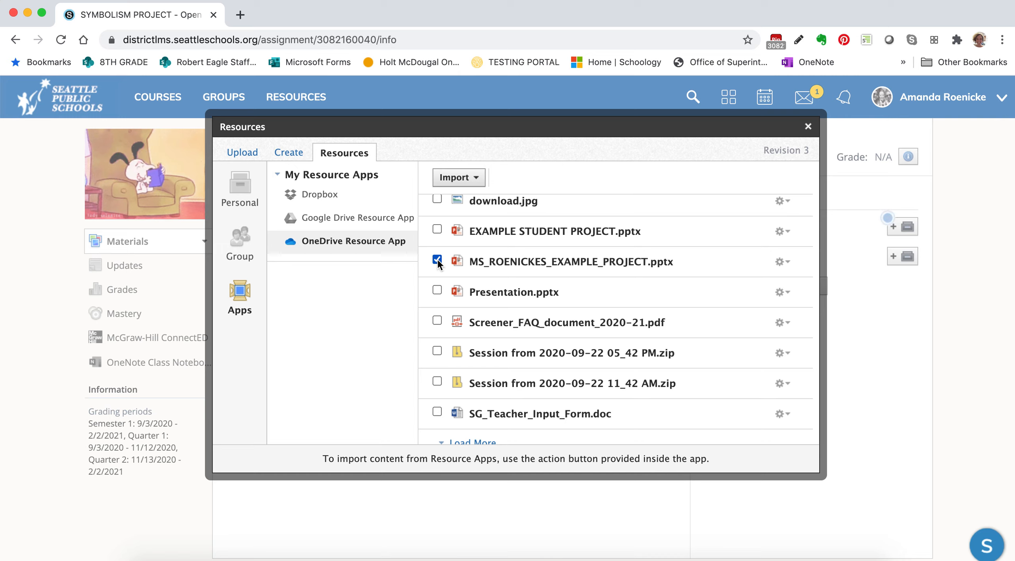
pyautogui.click(459, 178)
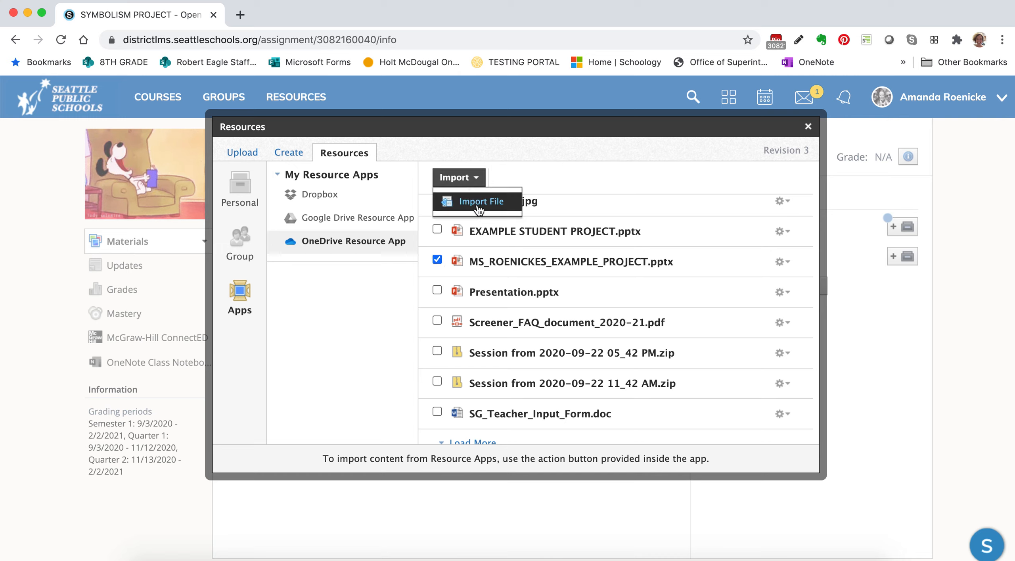
pyautogui.moveTo(808, 126)
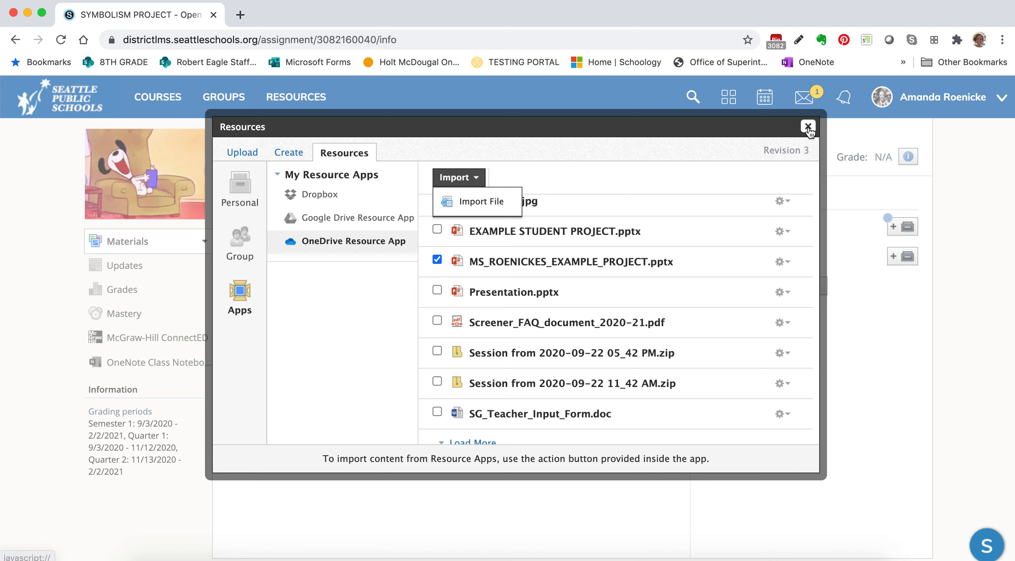
pyautogui.click(808, 126)
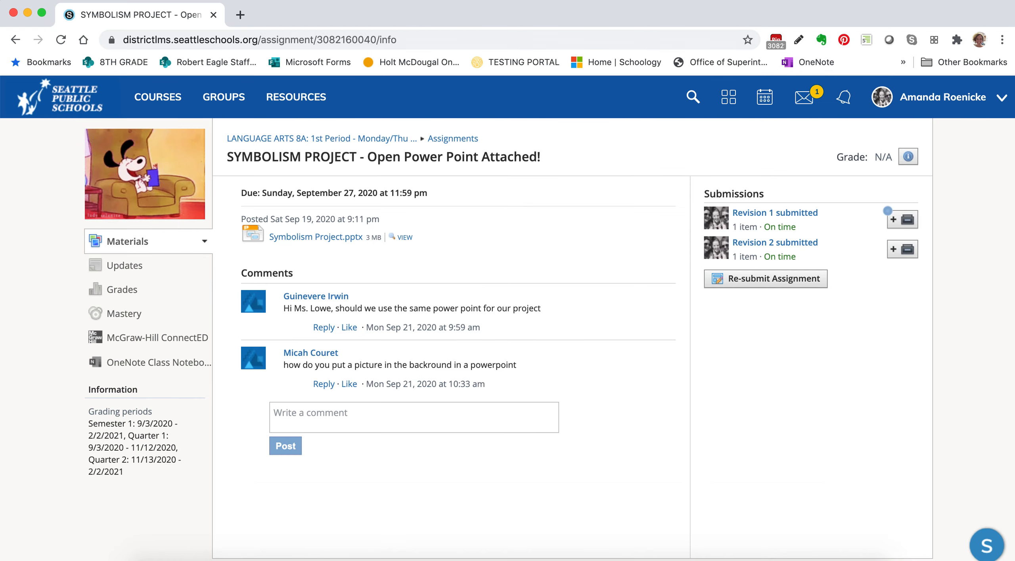